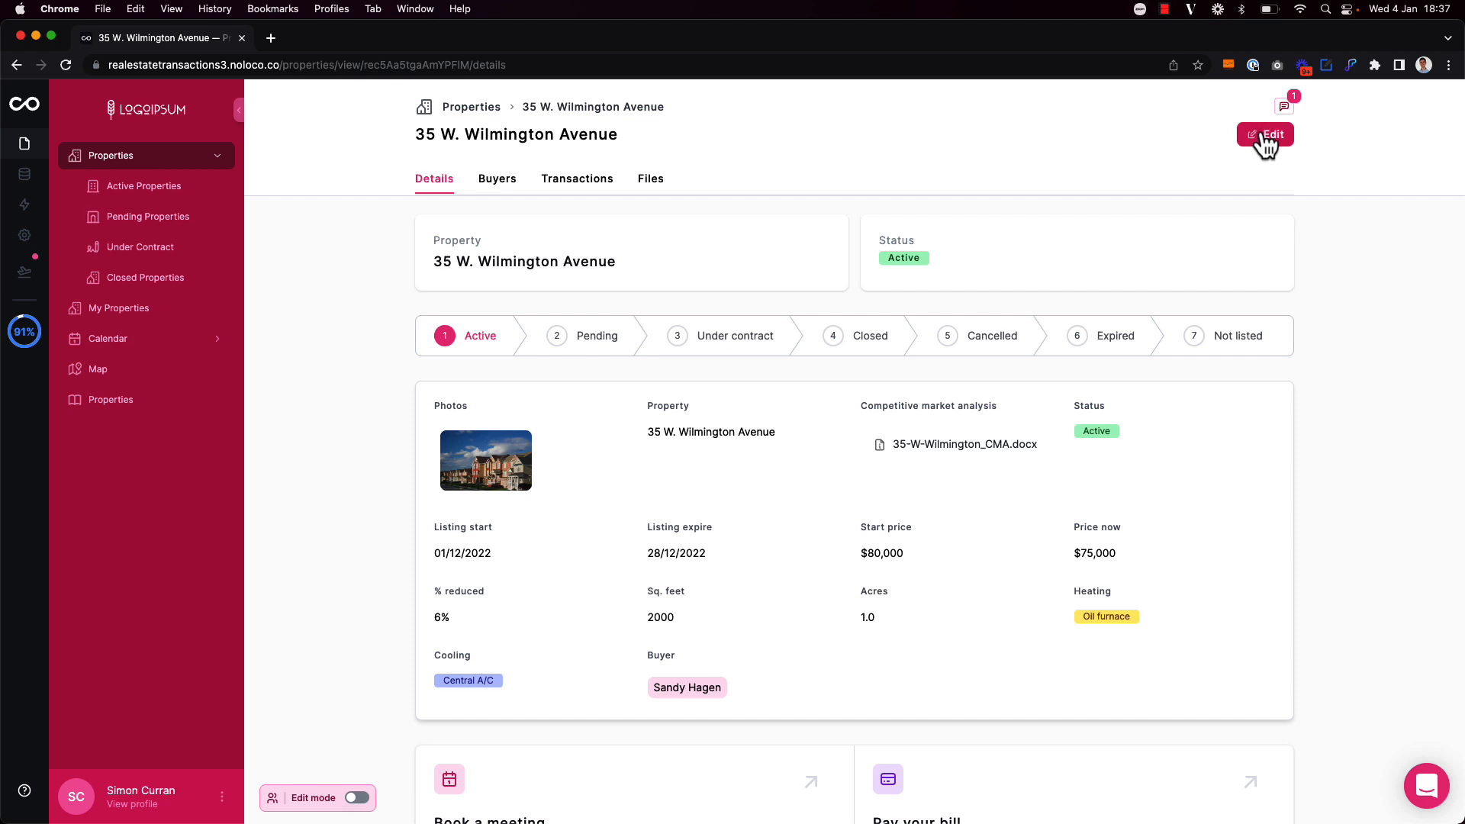
click(1265, 133)
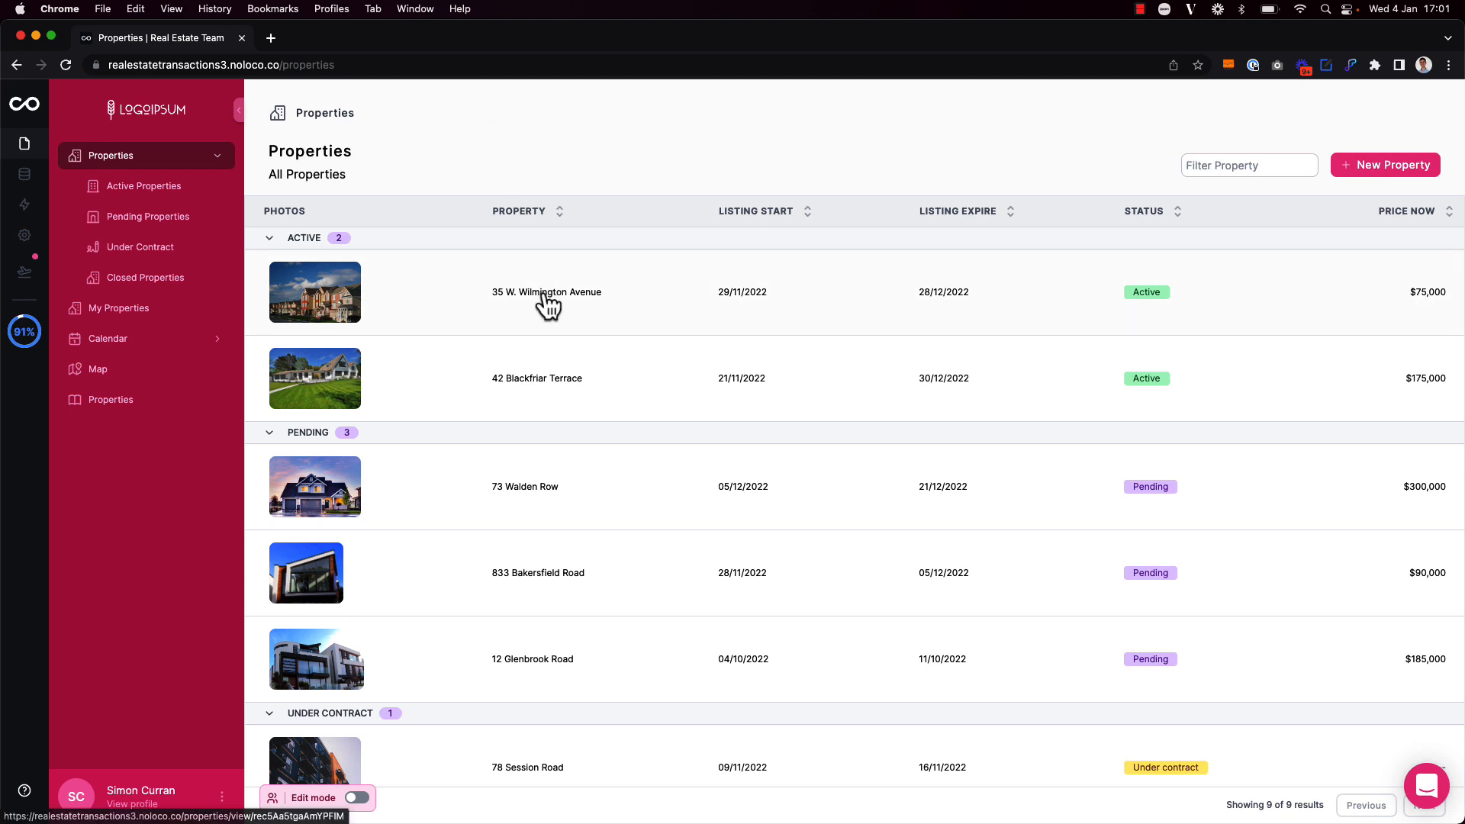
mouse_move(709, 332)
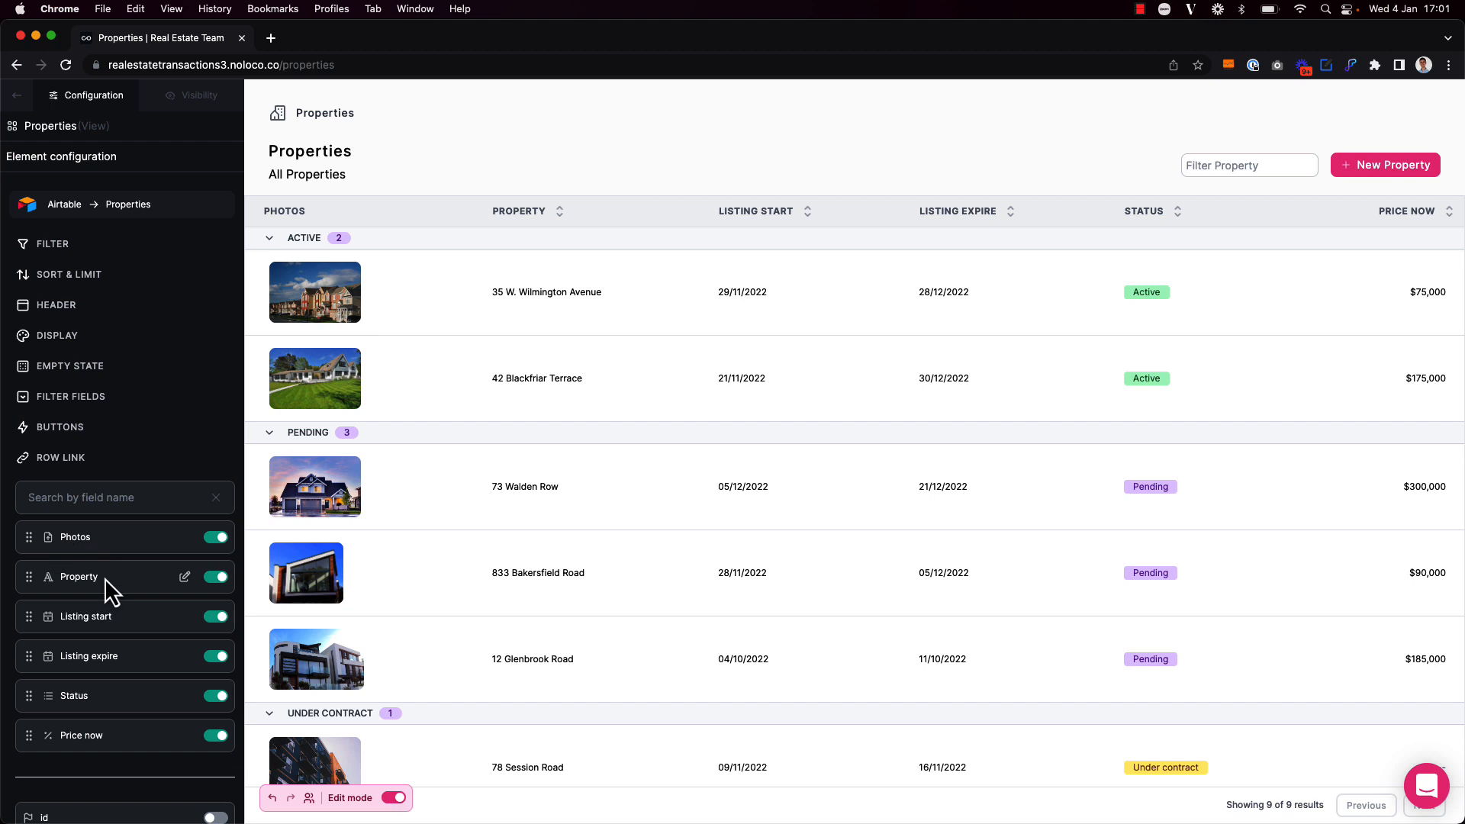
mouse_move(131, 595)
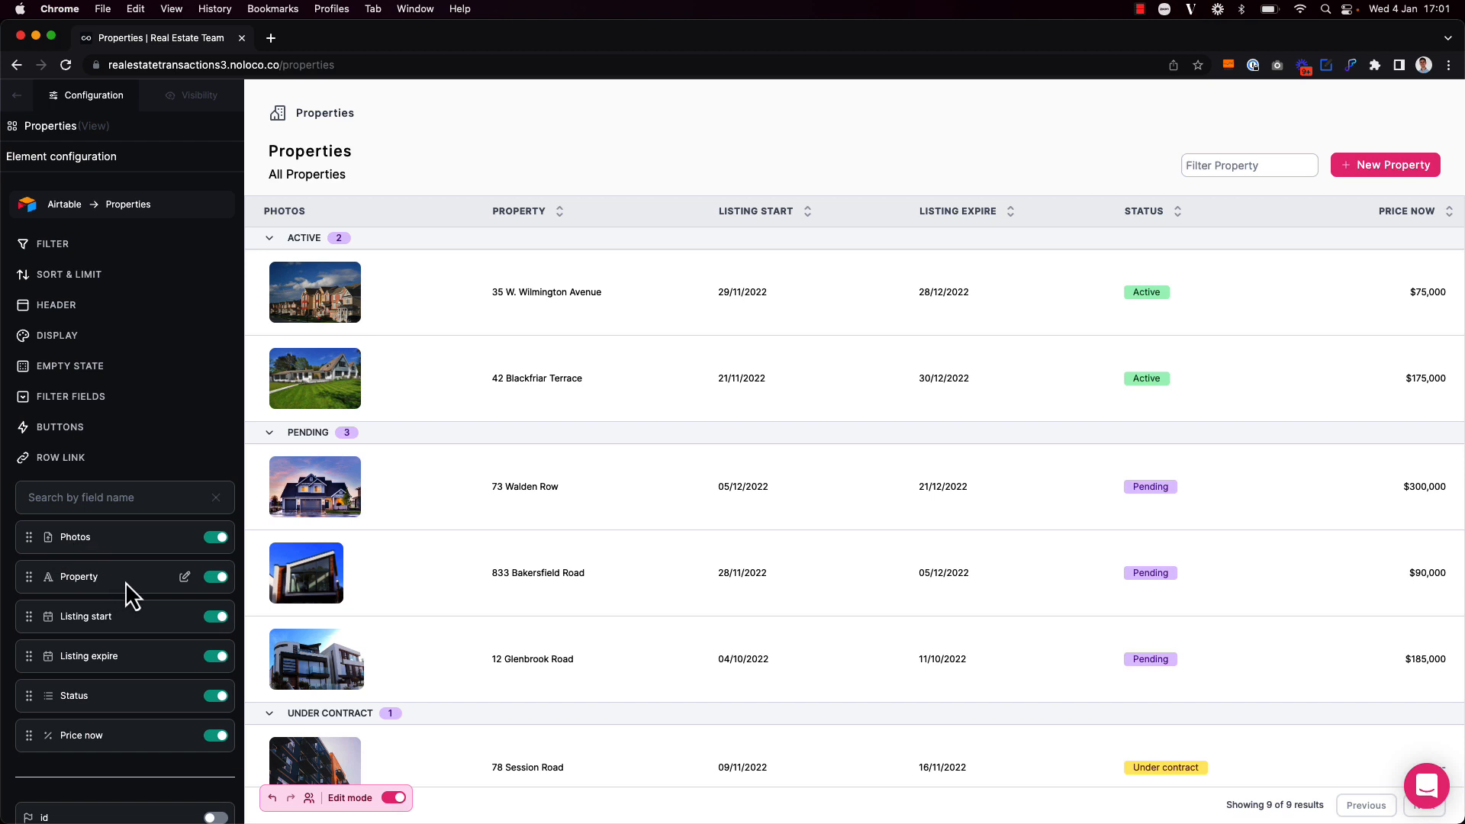
mouse_move(179, 599)
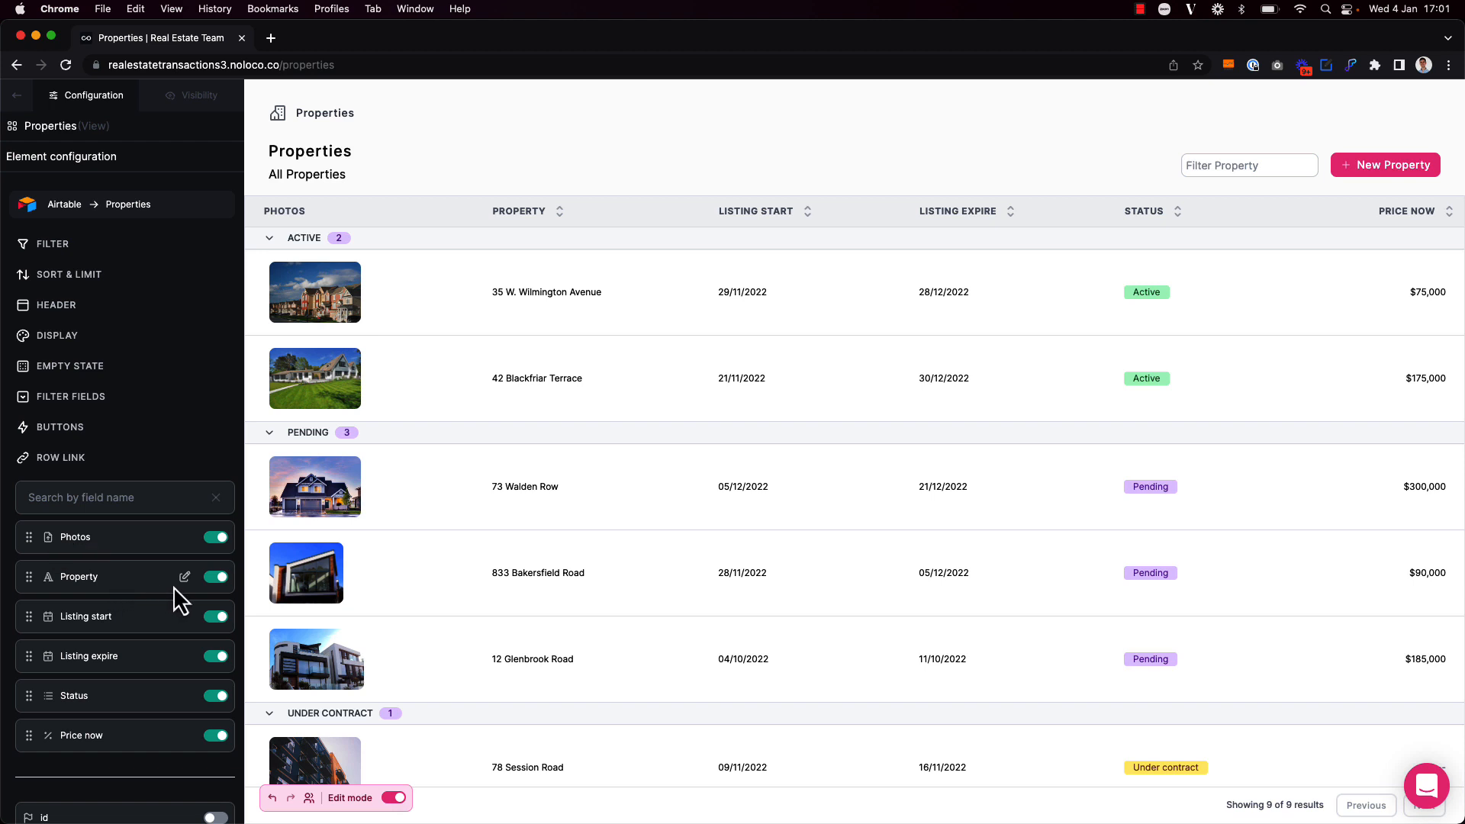
Step: Turn on 'Enable editing inline' for the Property, Listing start and Status columns
click(185, 577)
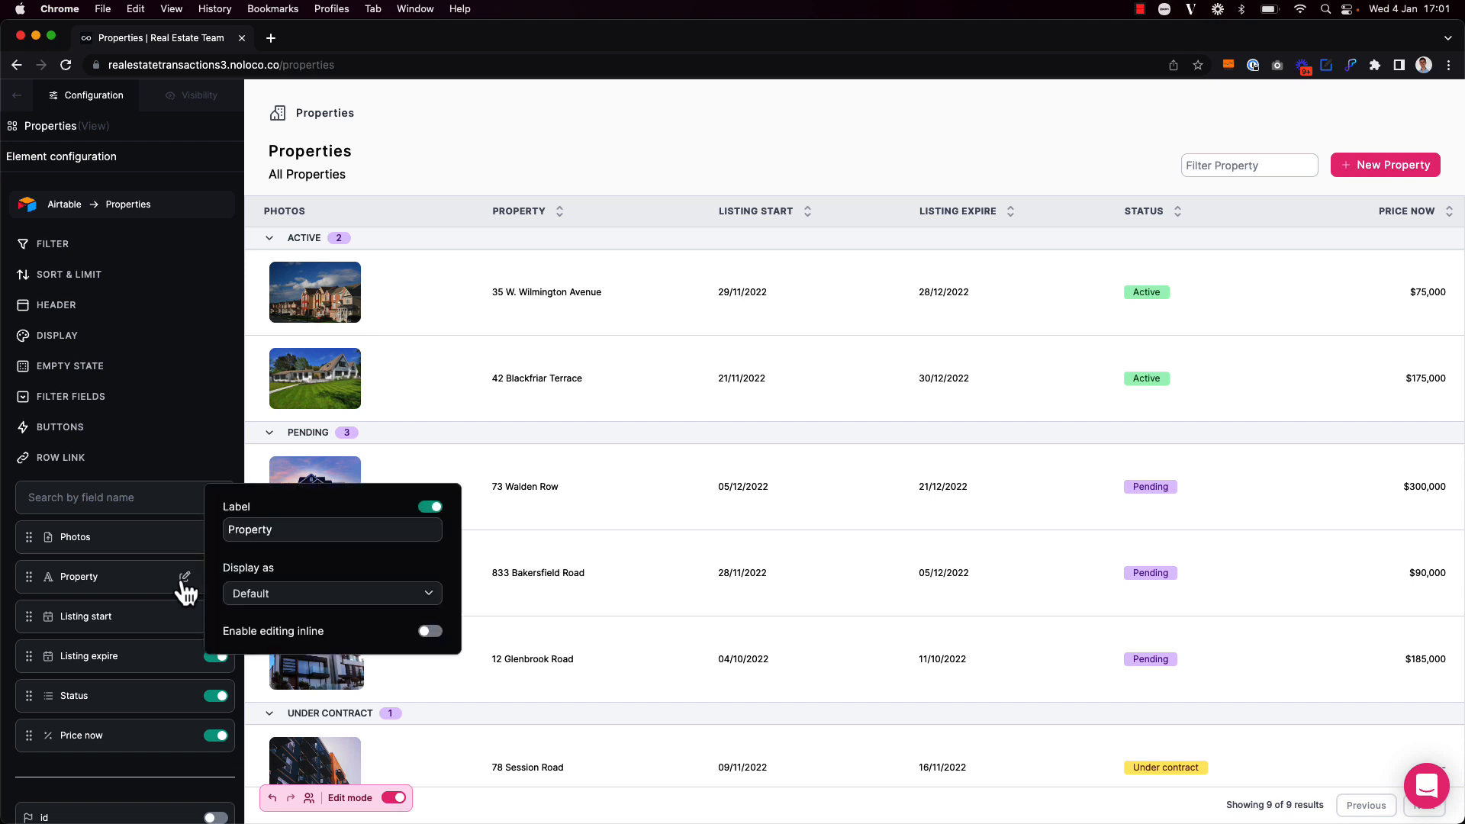
mouse_move(440, 650)
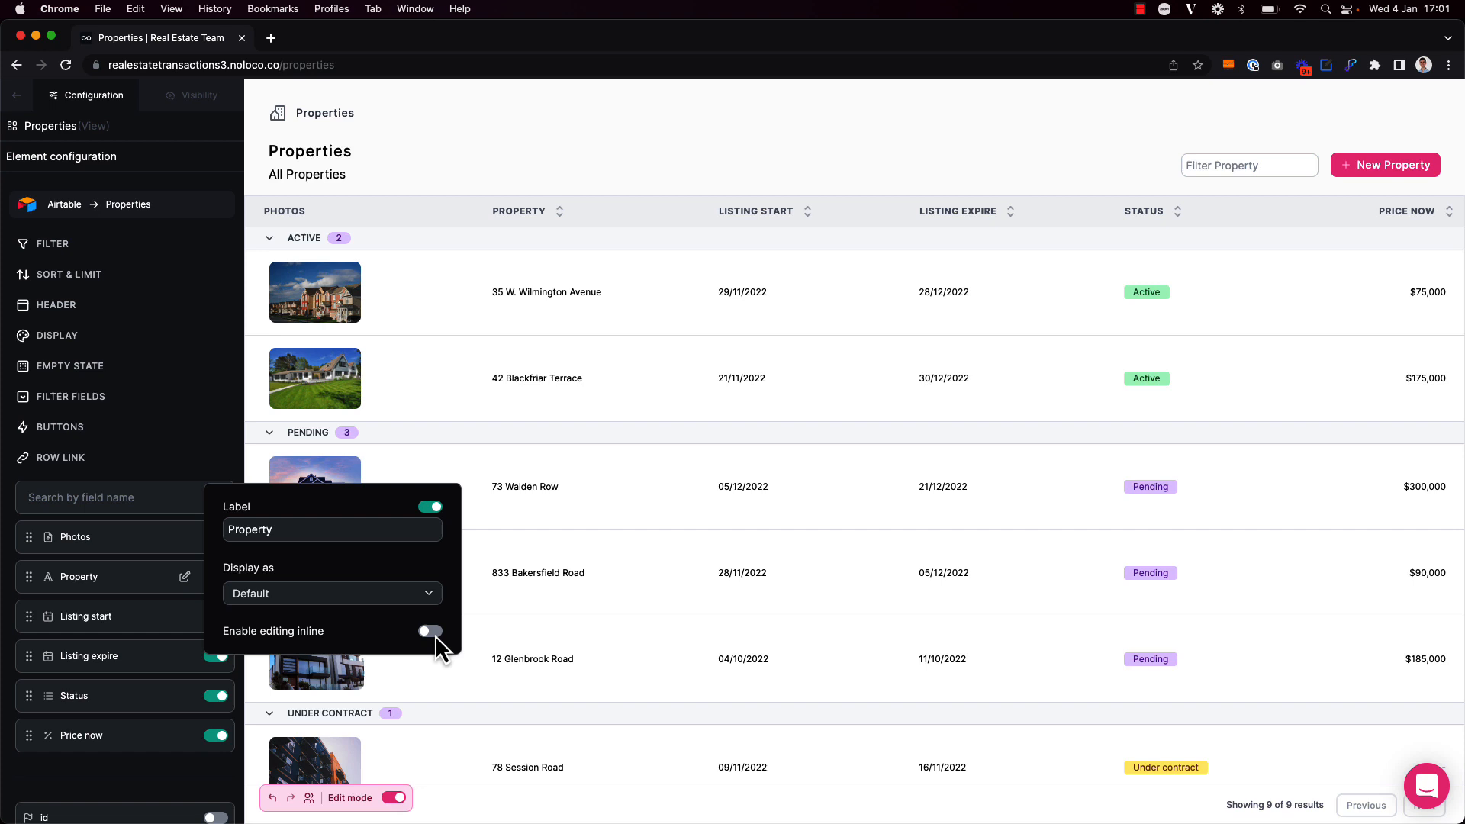
click(429, 631)
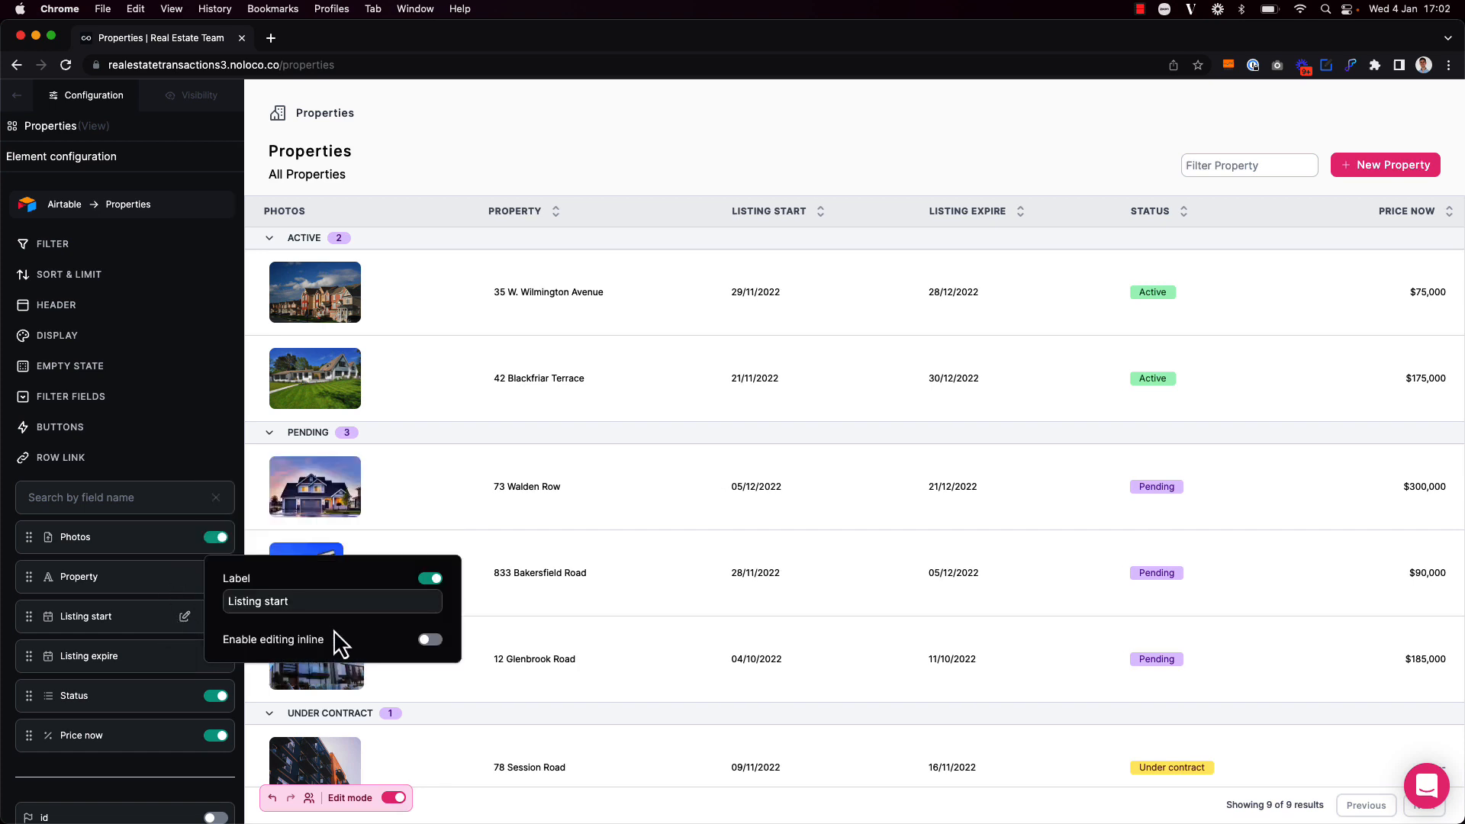
click(429, 640)
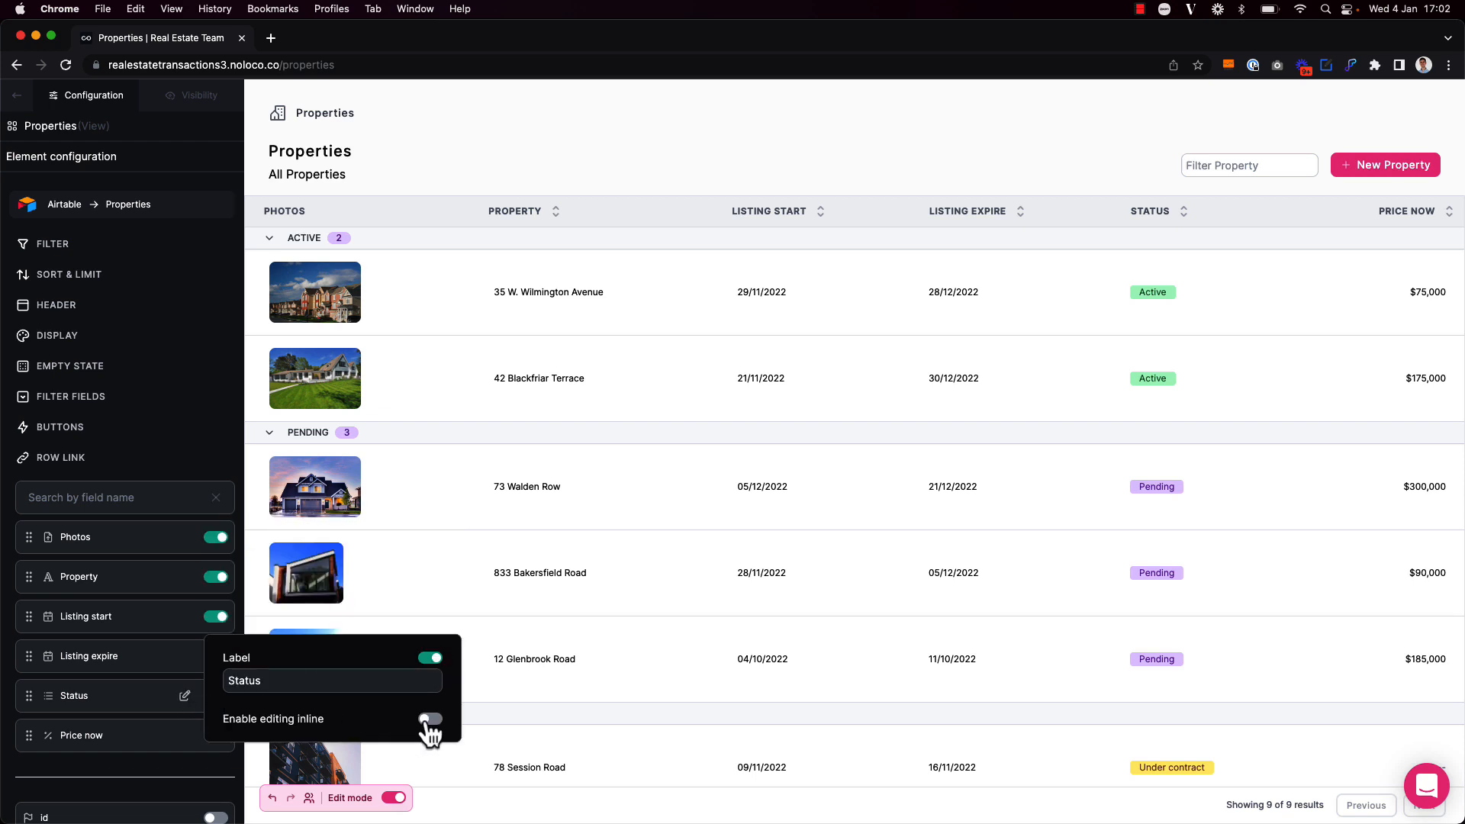
click(429, 719)
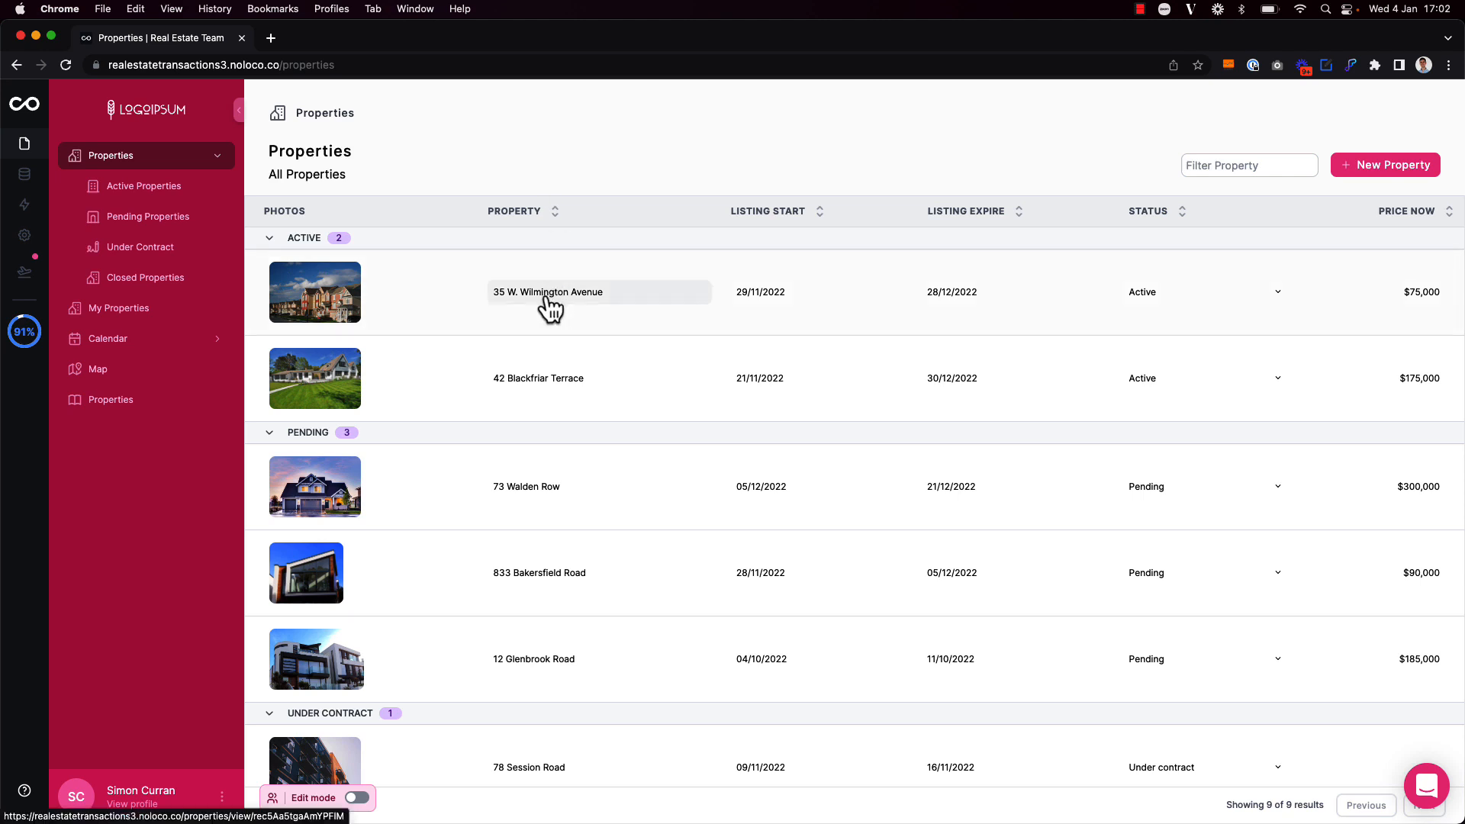
click(548, 291)
text(Road)
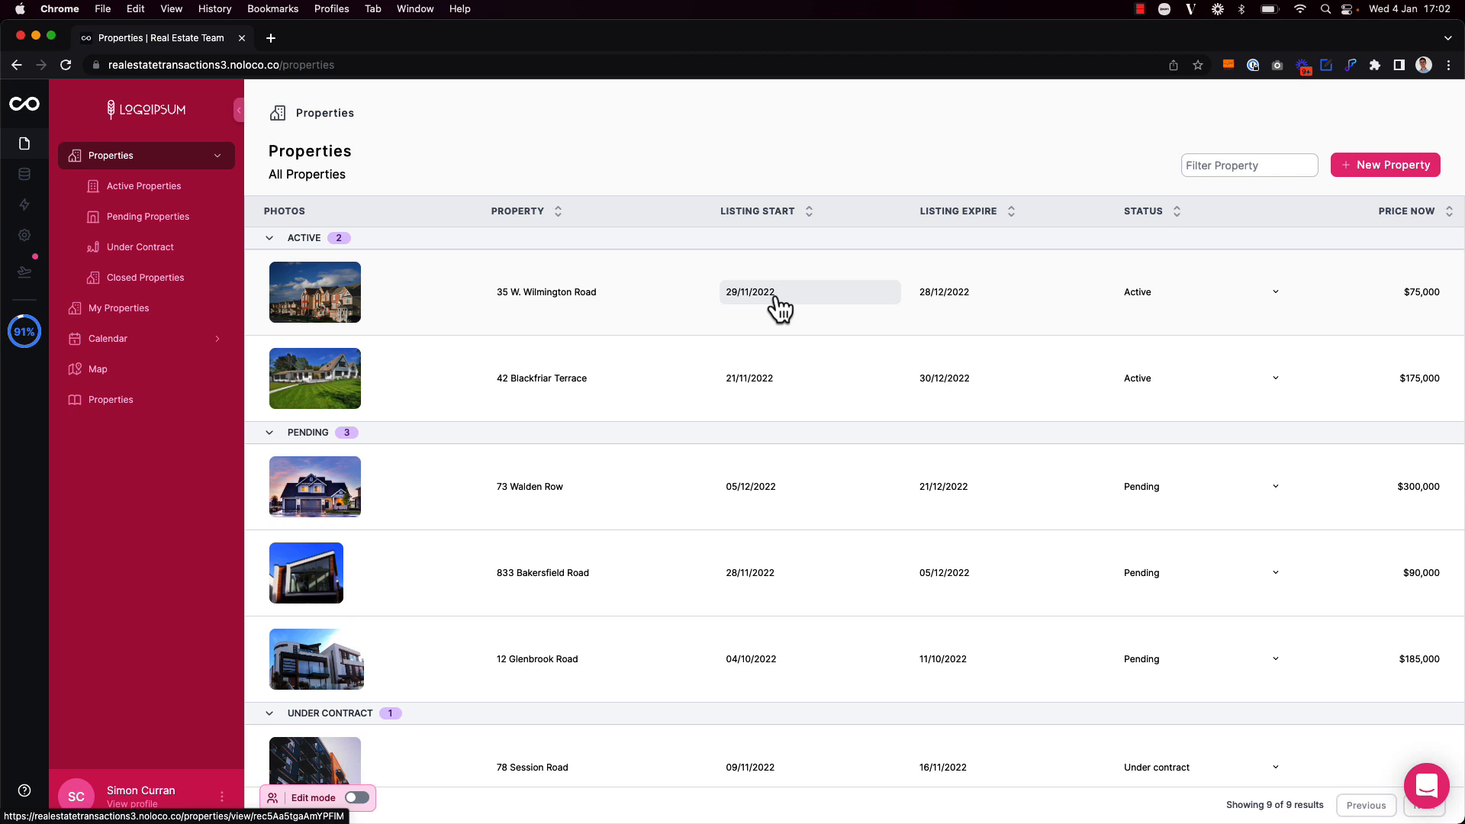
click(780, 292)
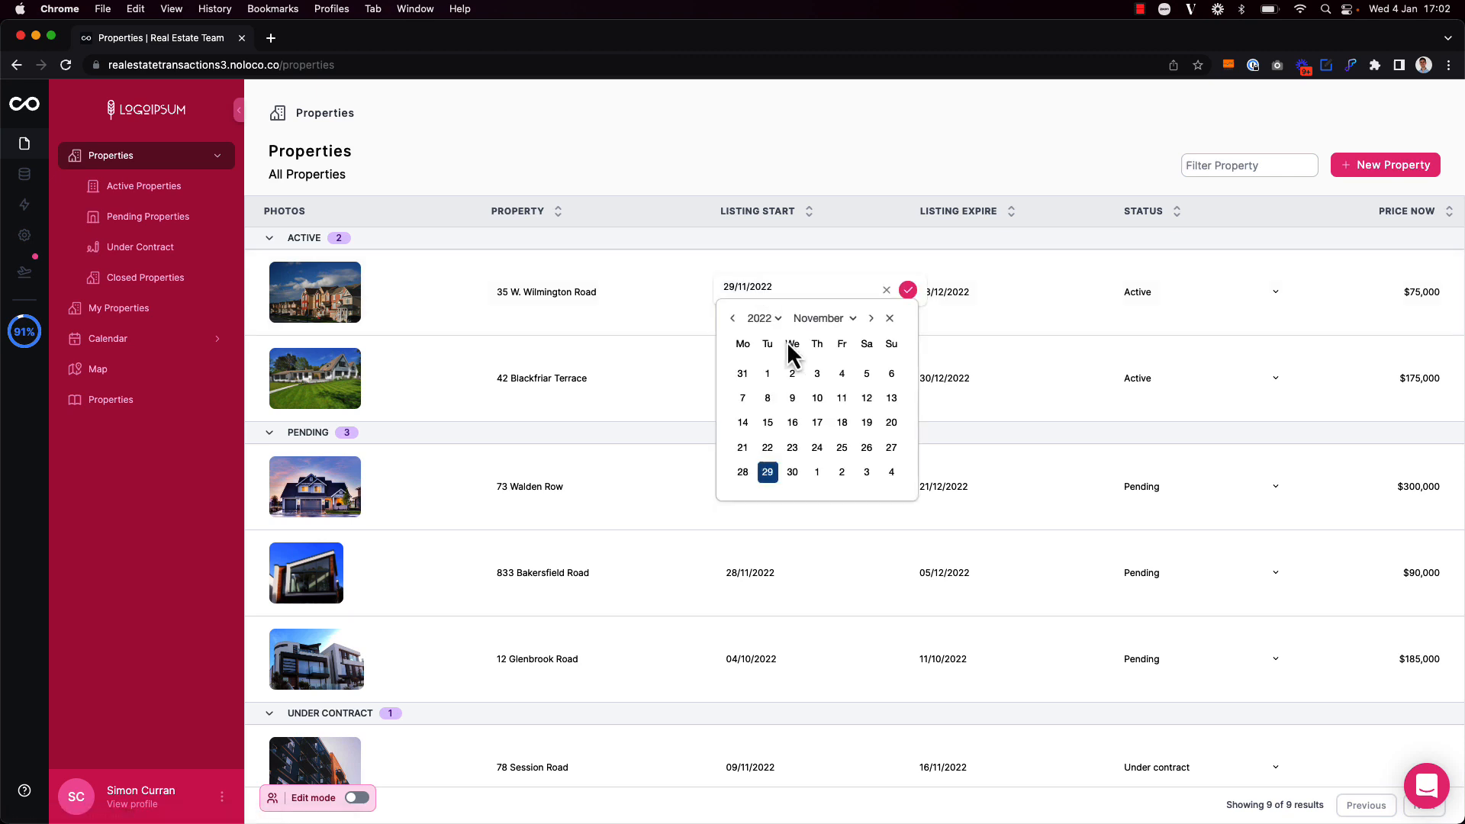
Step: Pick 1 December 2022 as listing start, choose Pending, and confirm a $165,000 price
click(870, 318)
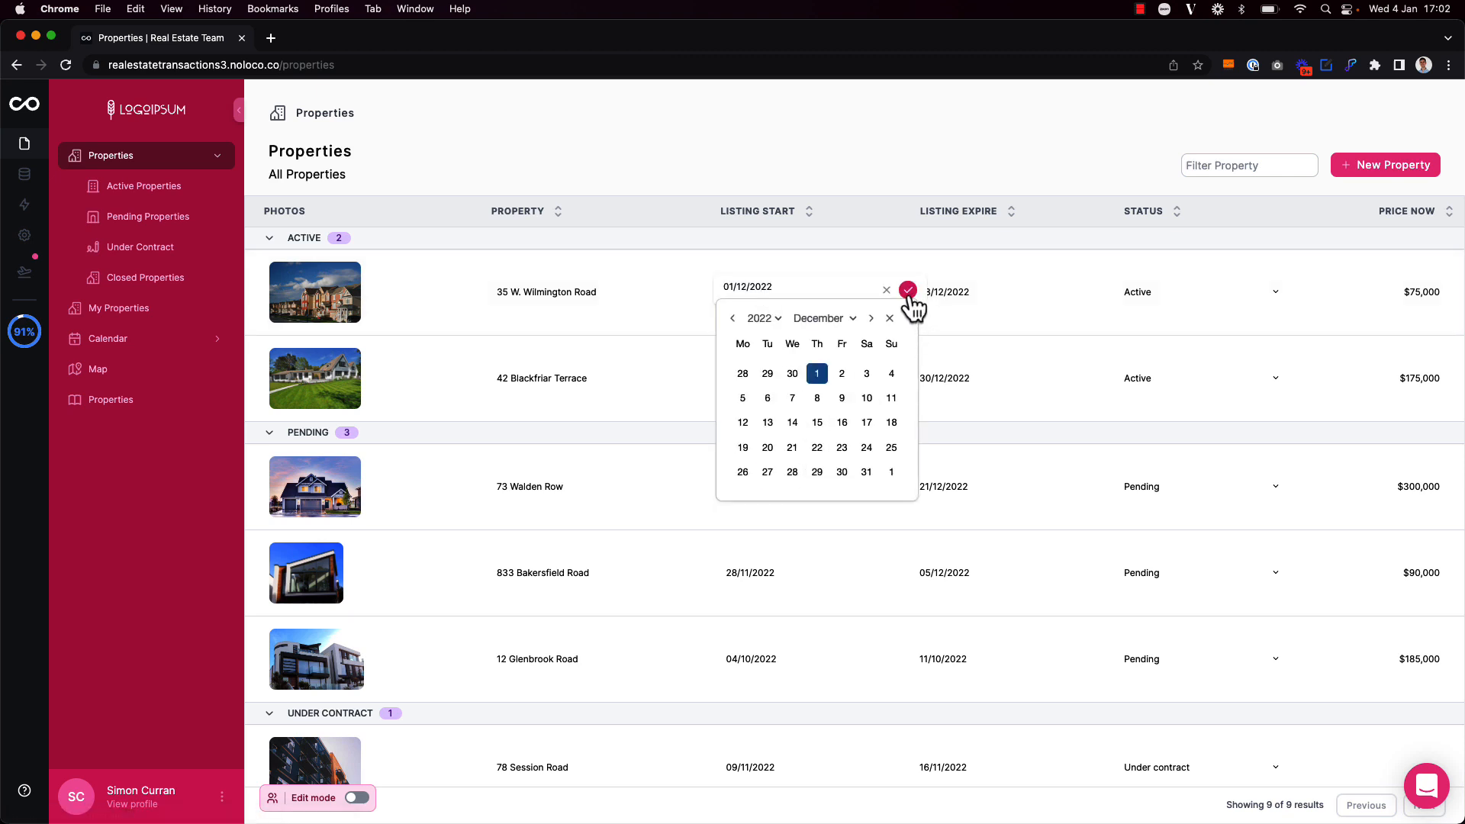
click(907, 291)
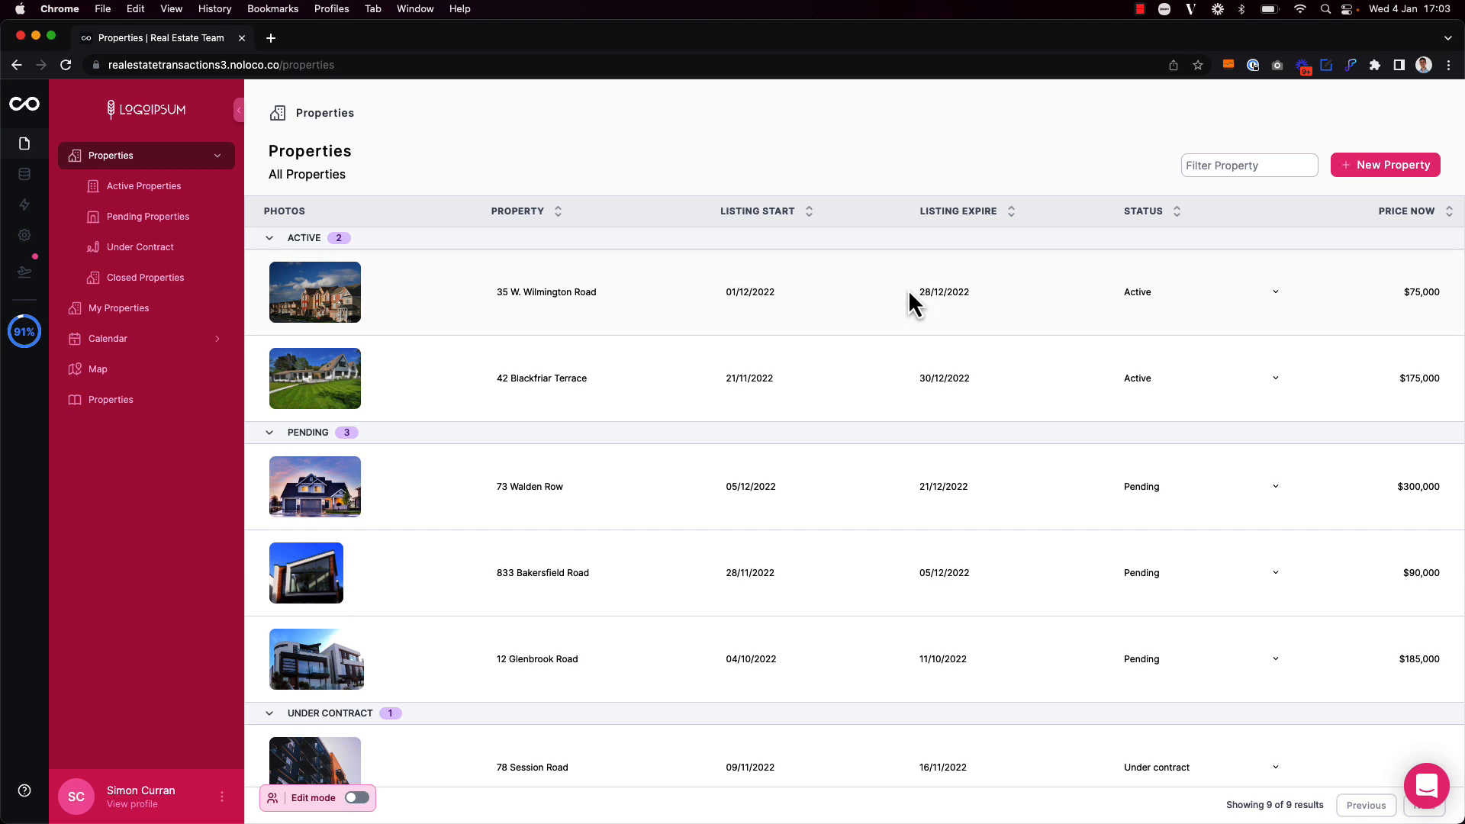
click(1274, 292)
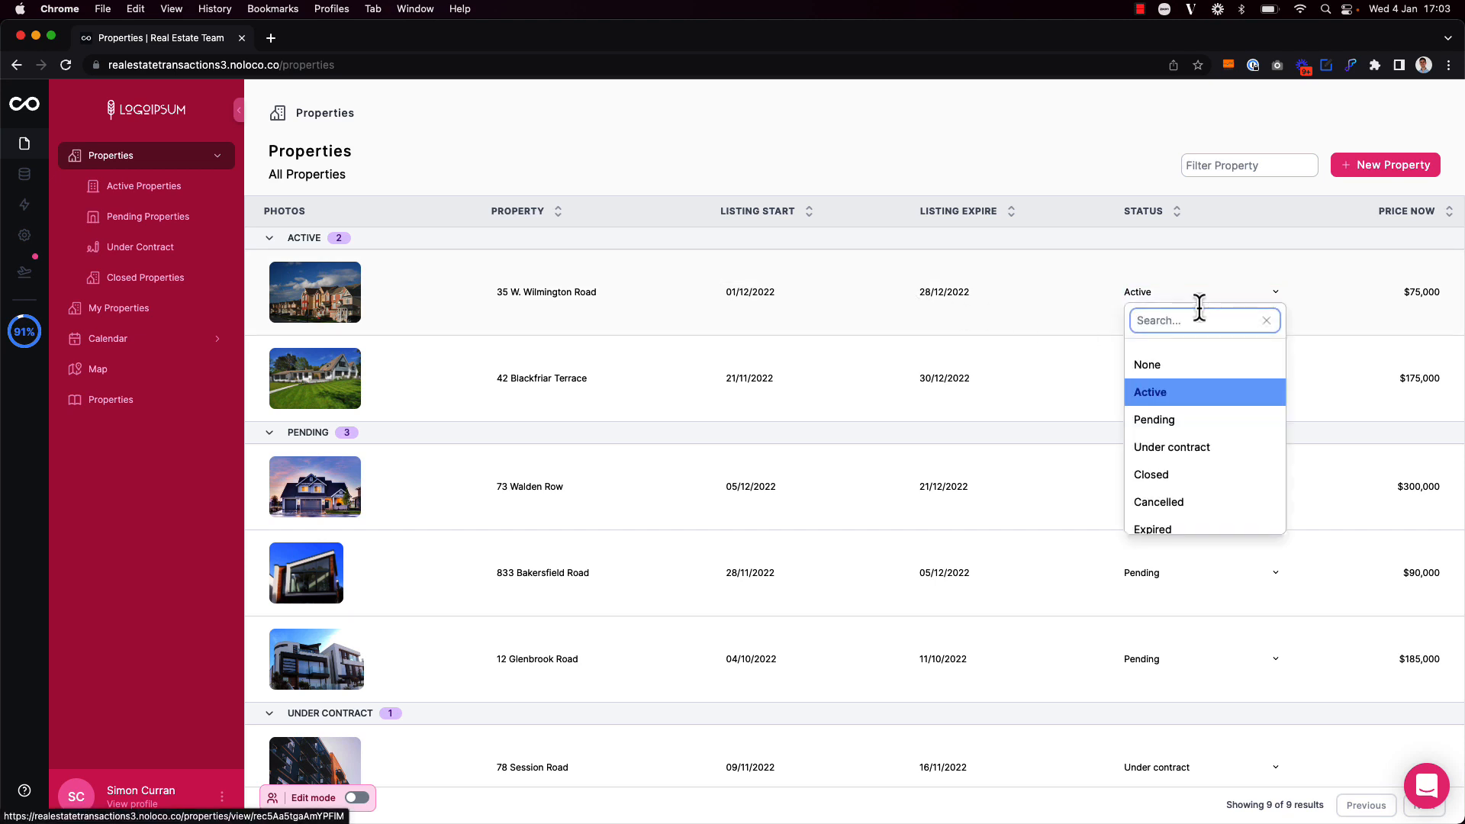
click(1154, 420)
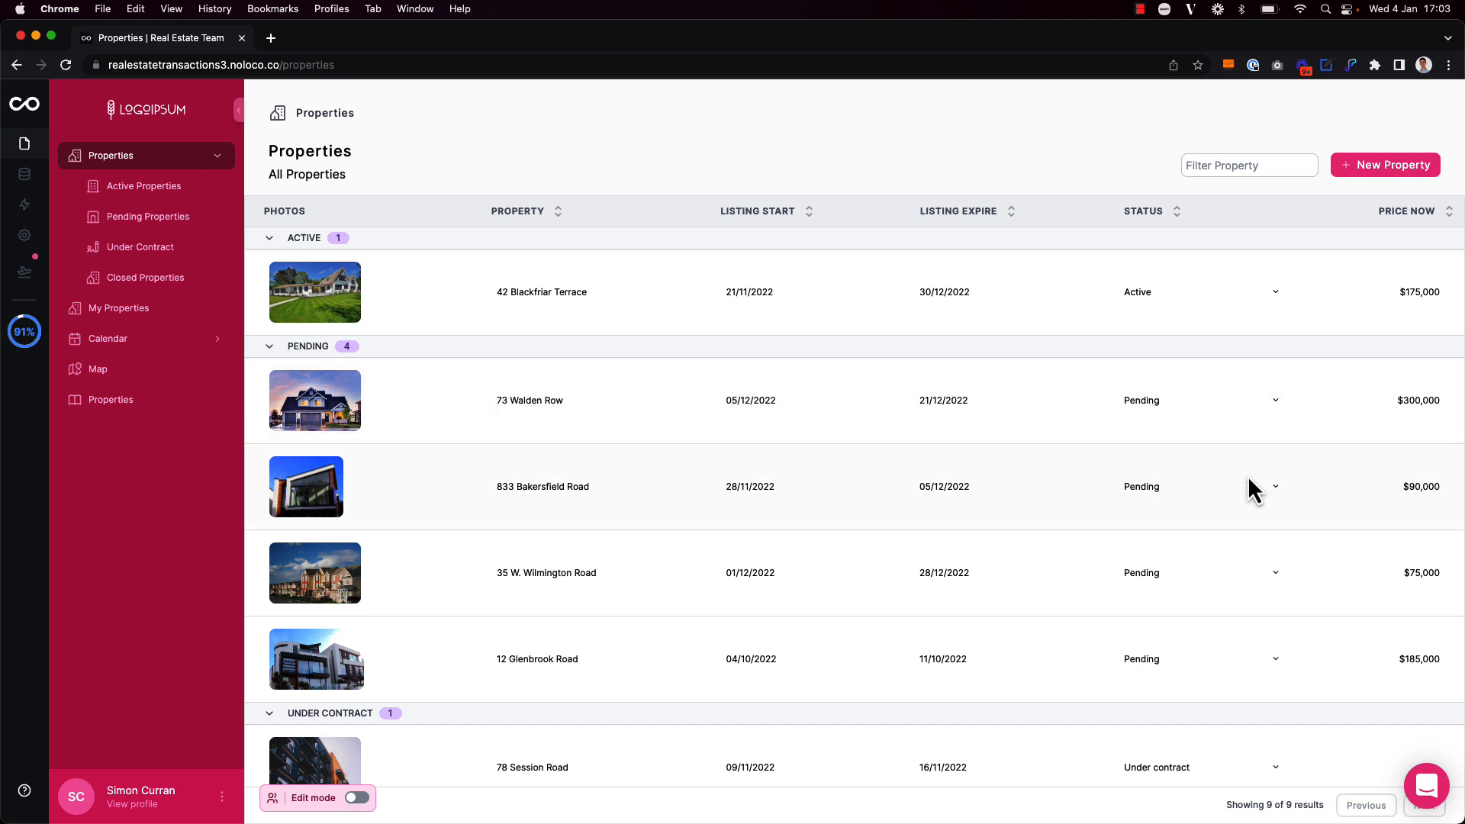
click(1421, 573)
text($165,000)
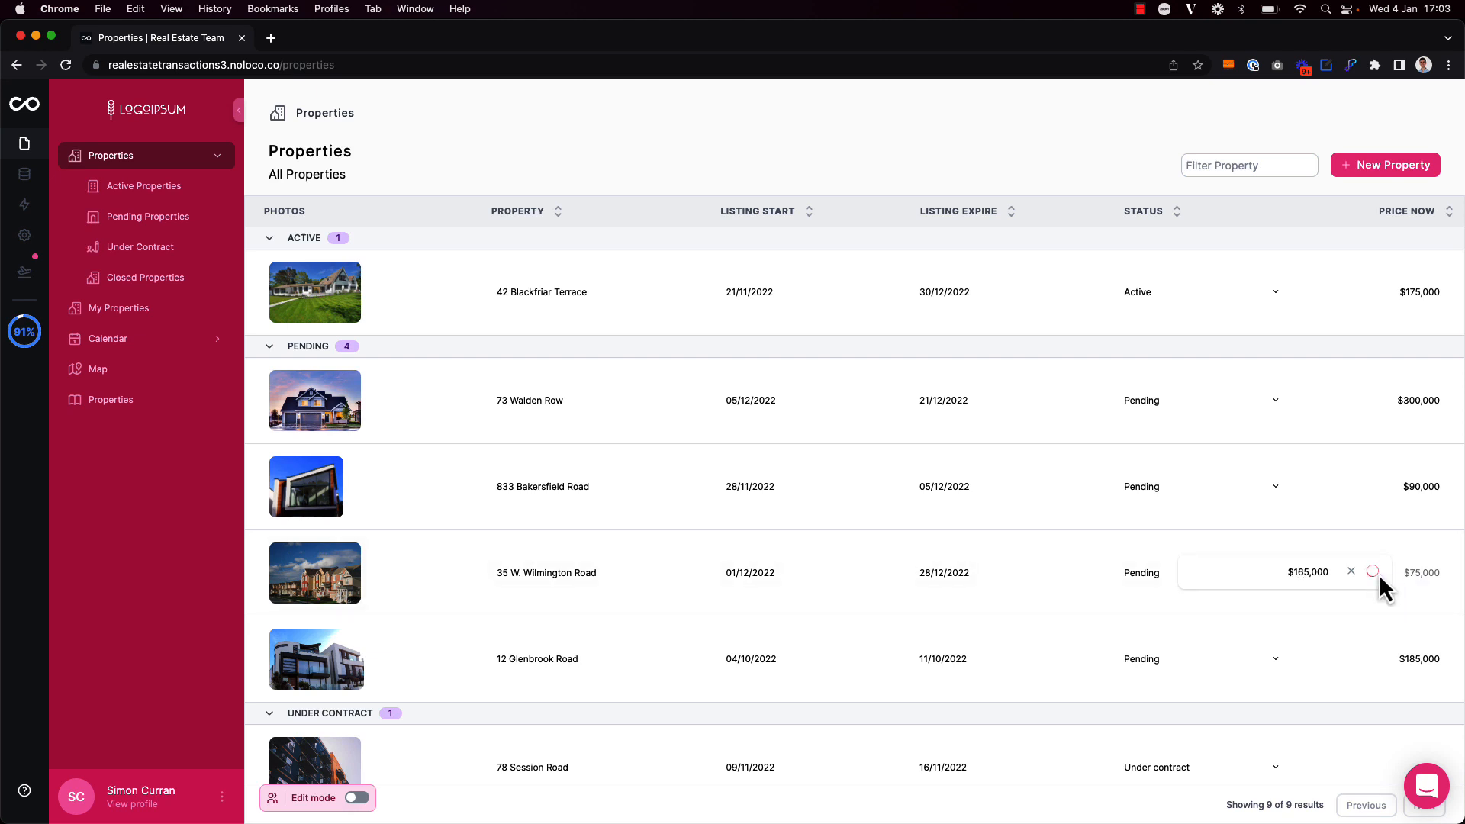
click(1373, 571)
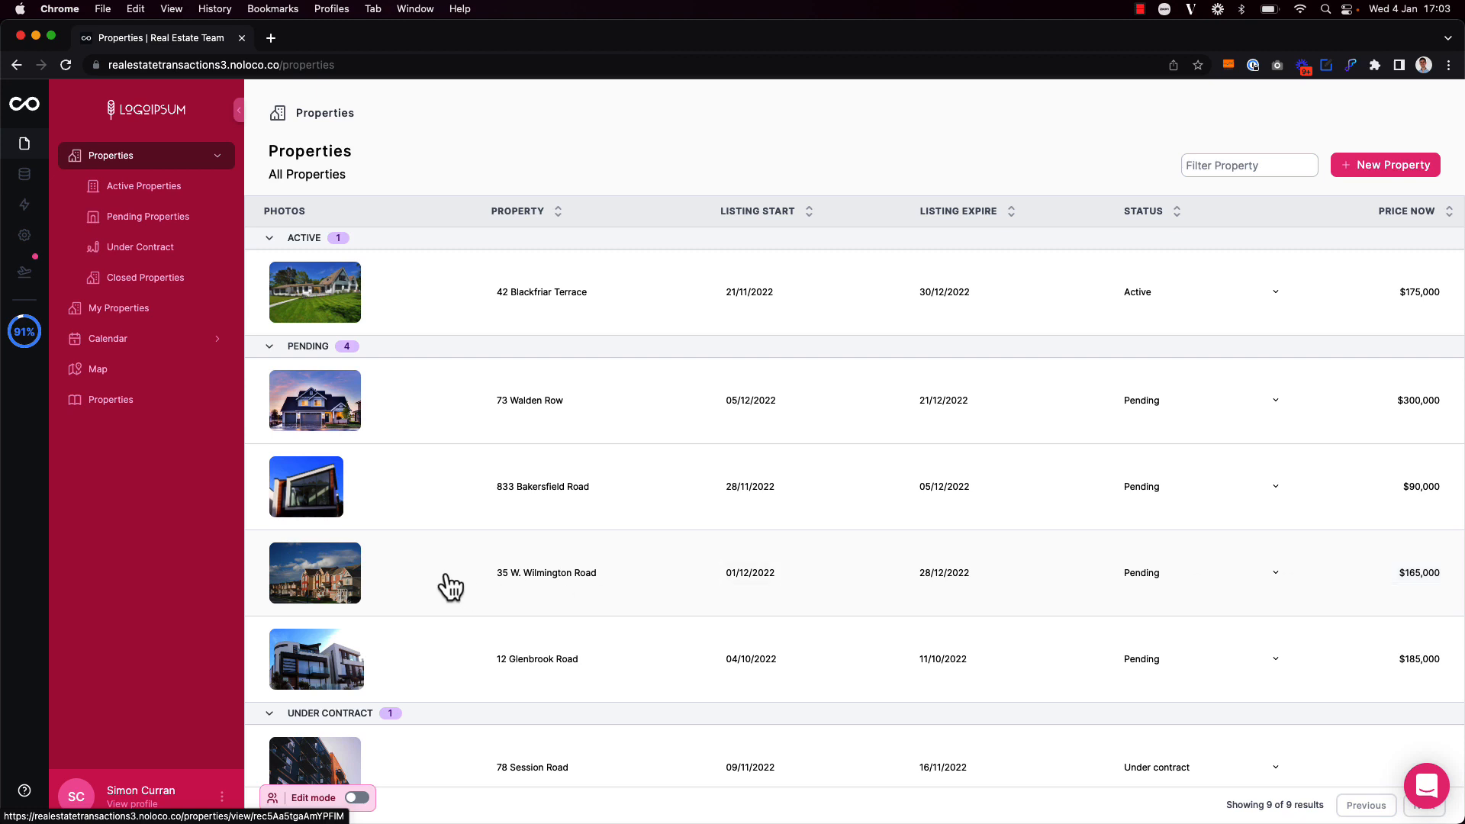
click(547, 573)
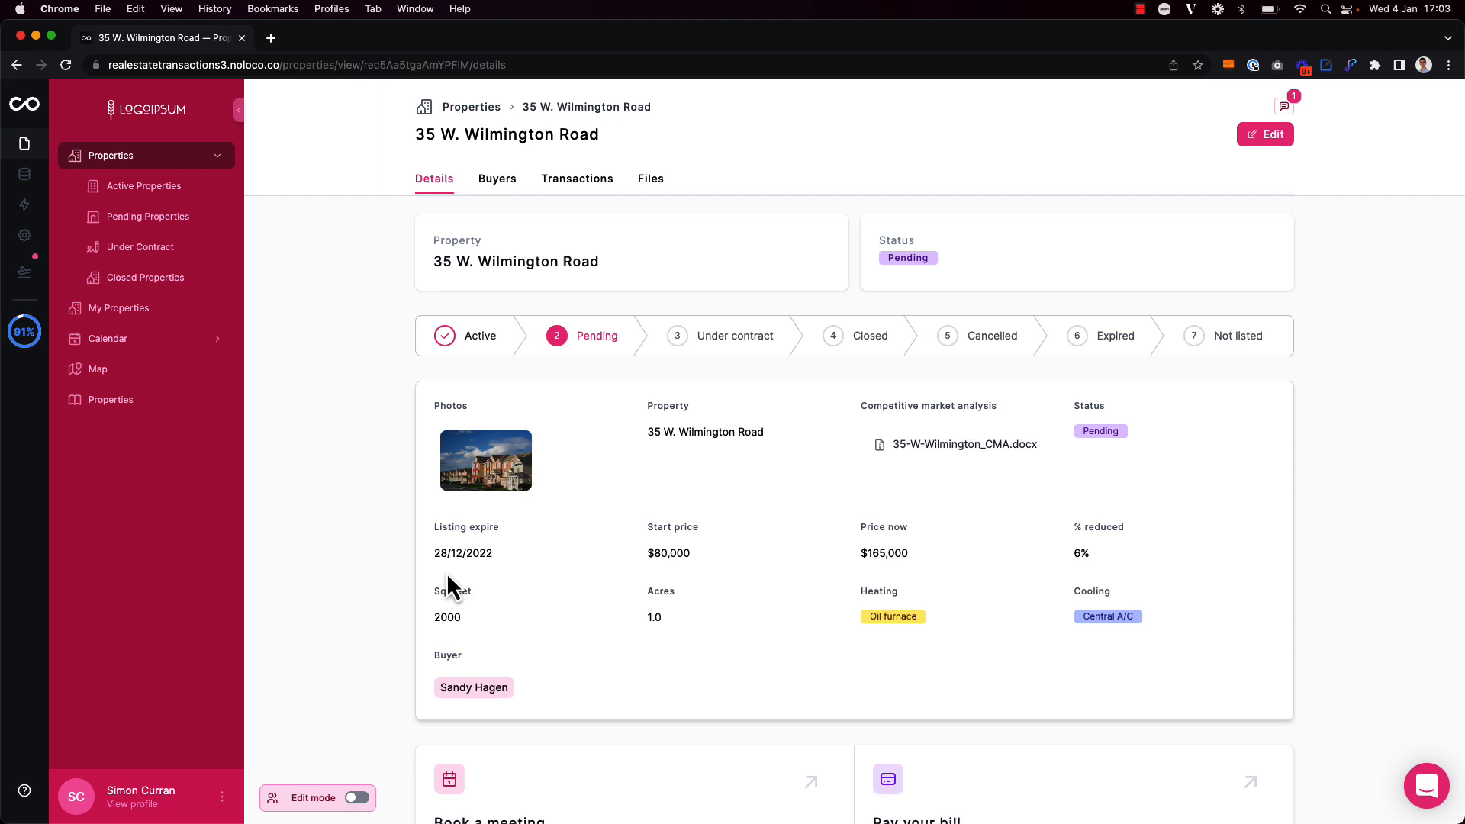
mouse_move(692, 467)
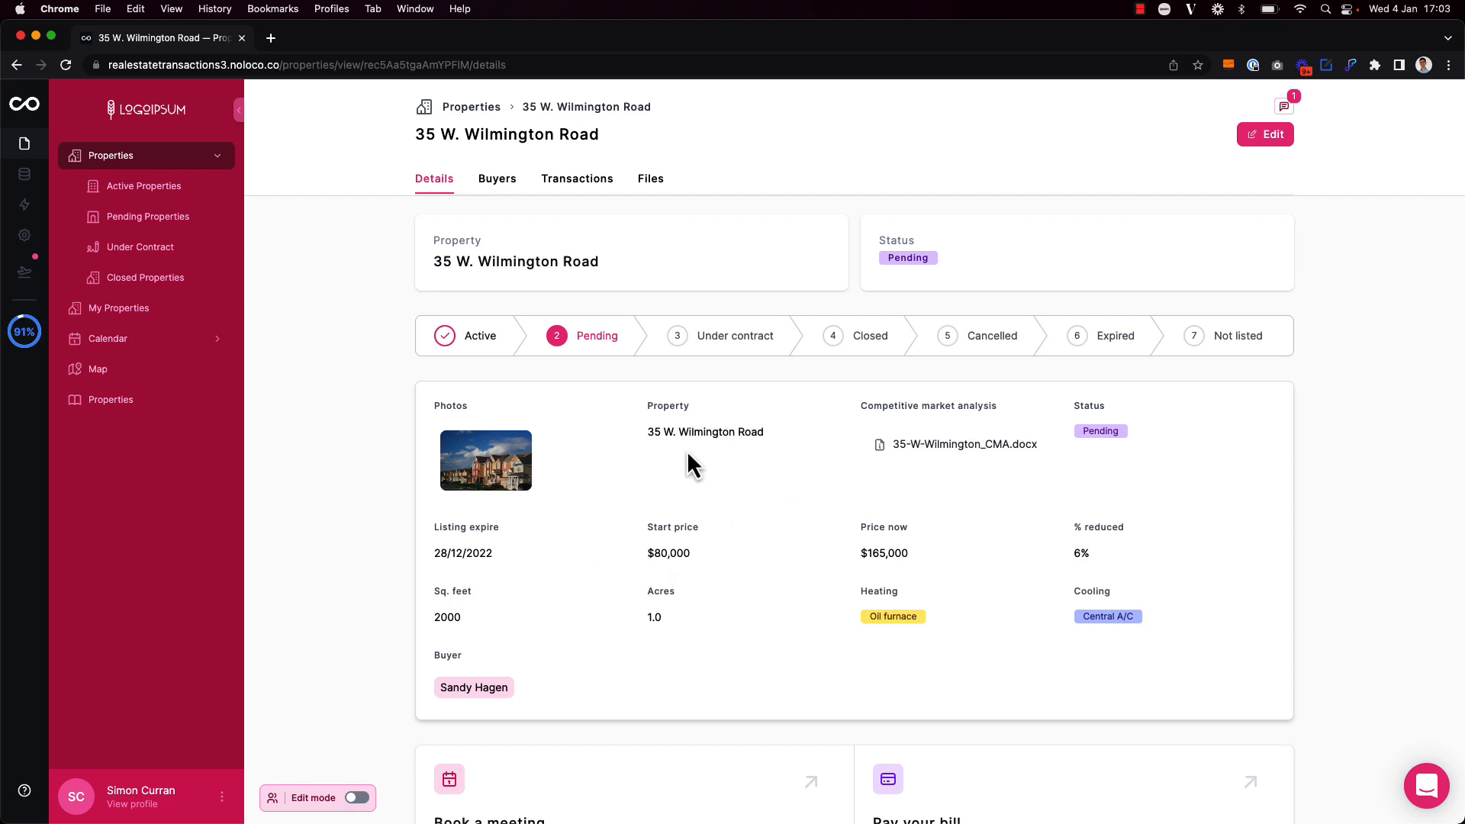
click(355, 797)
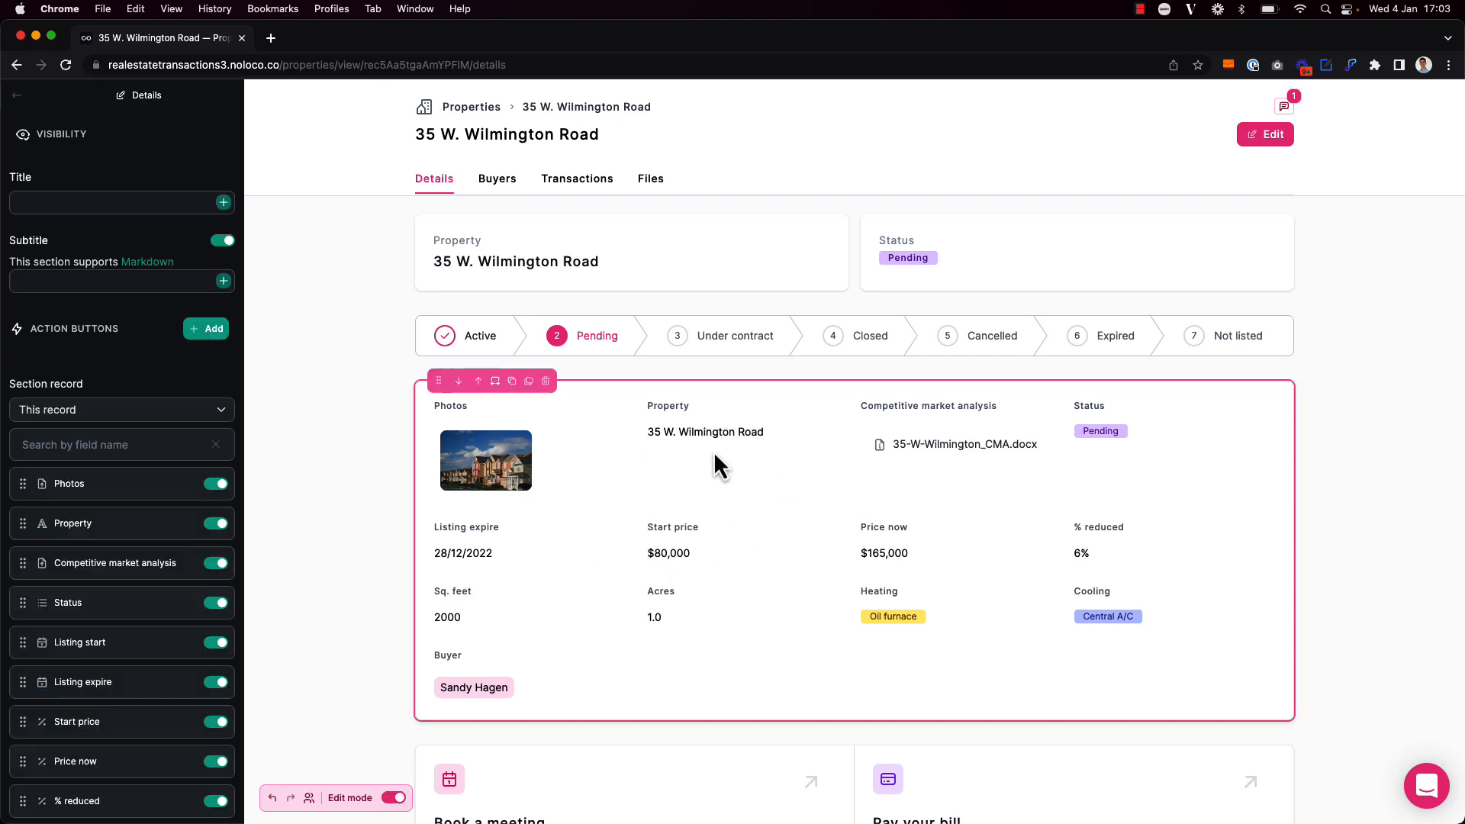
click(184, 524)
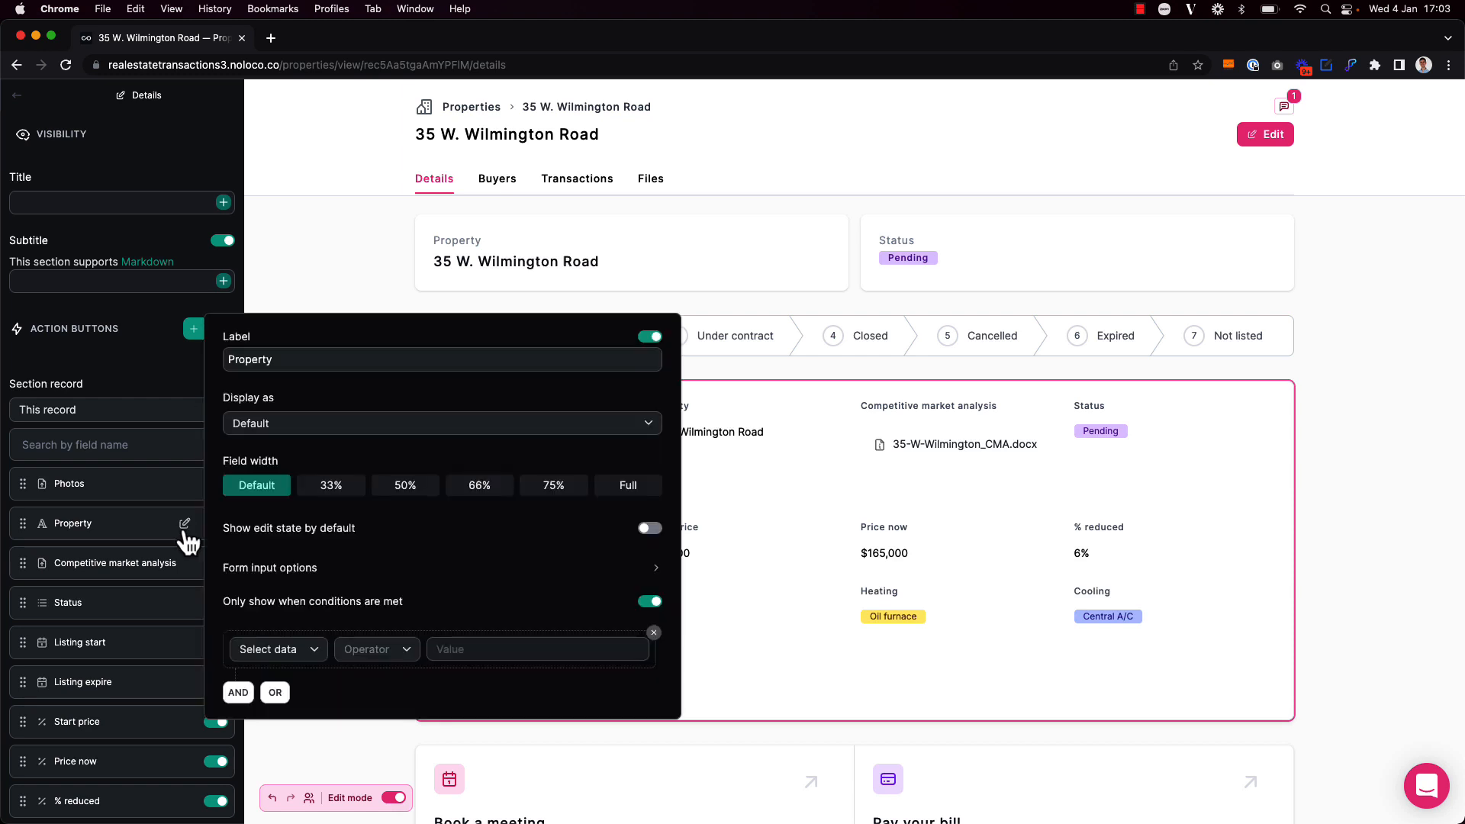
mouse_move(631, 570)
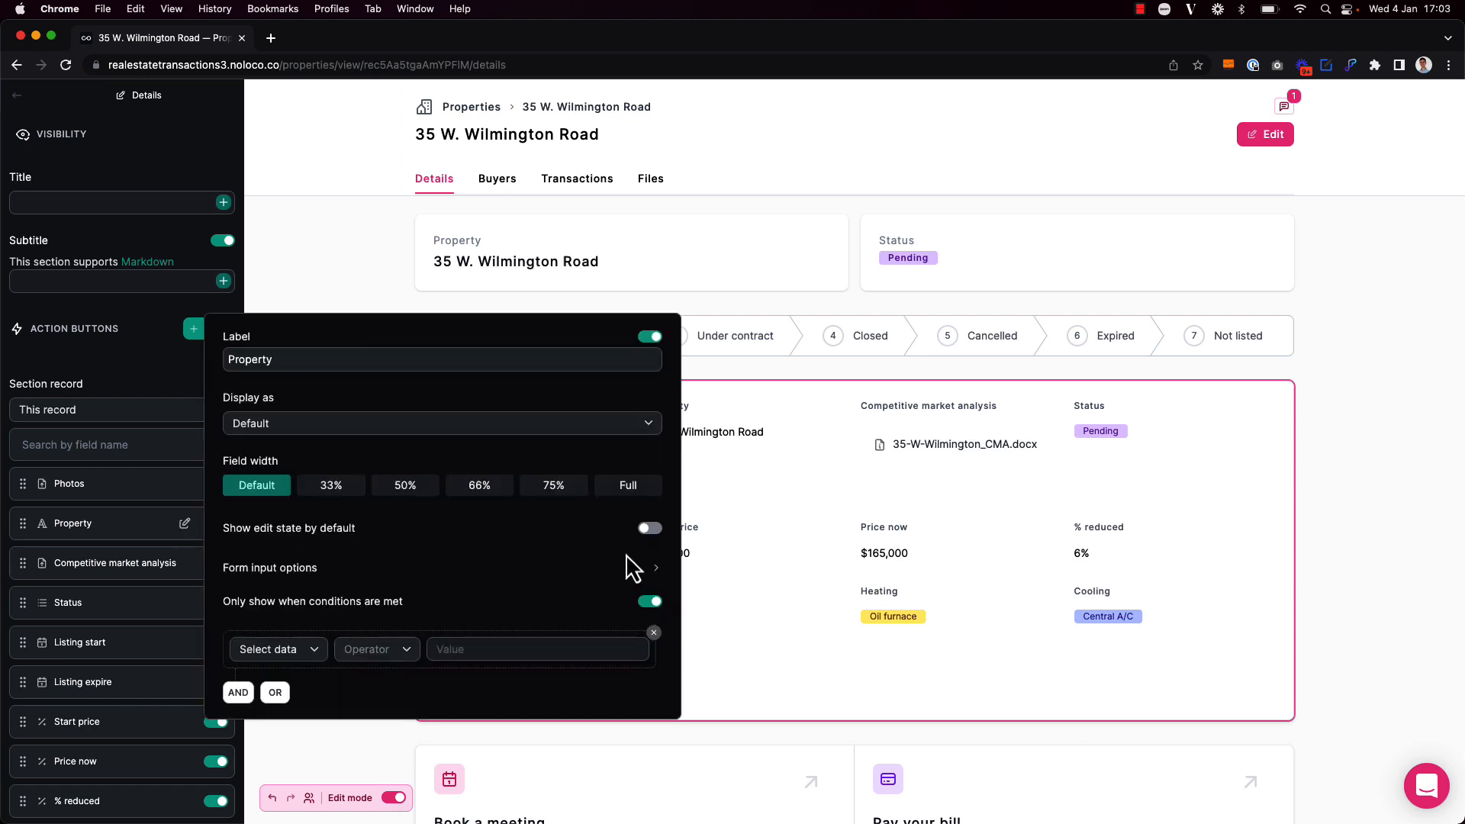
click(650, 528)
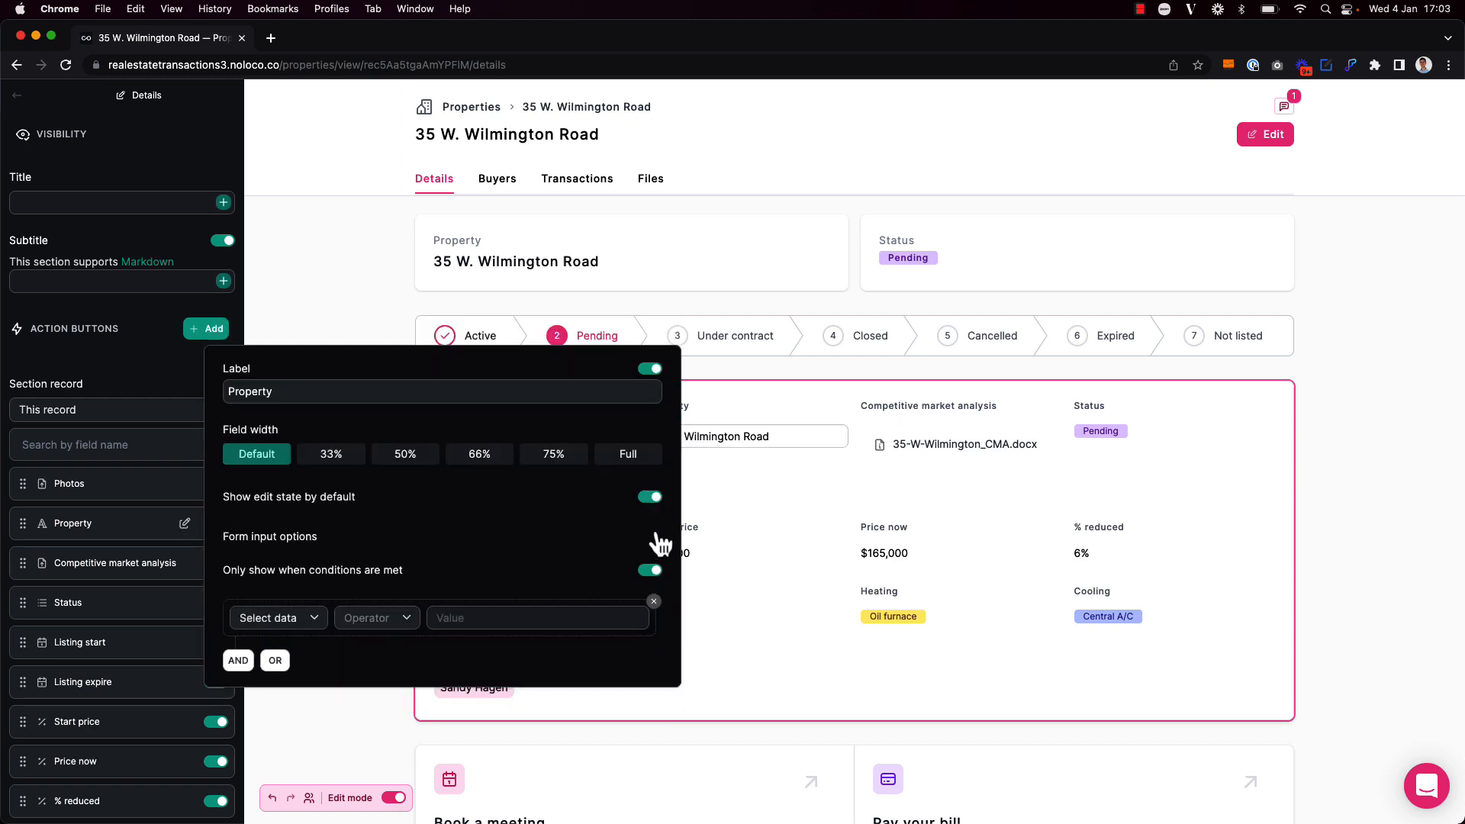
click(353, 797)
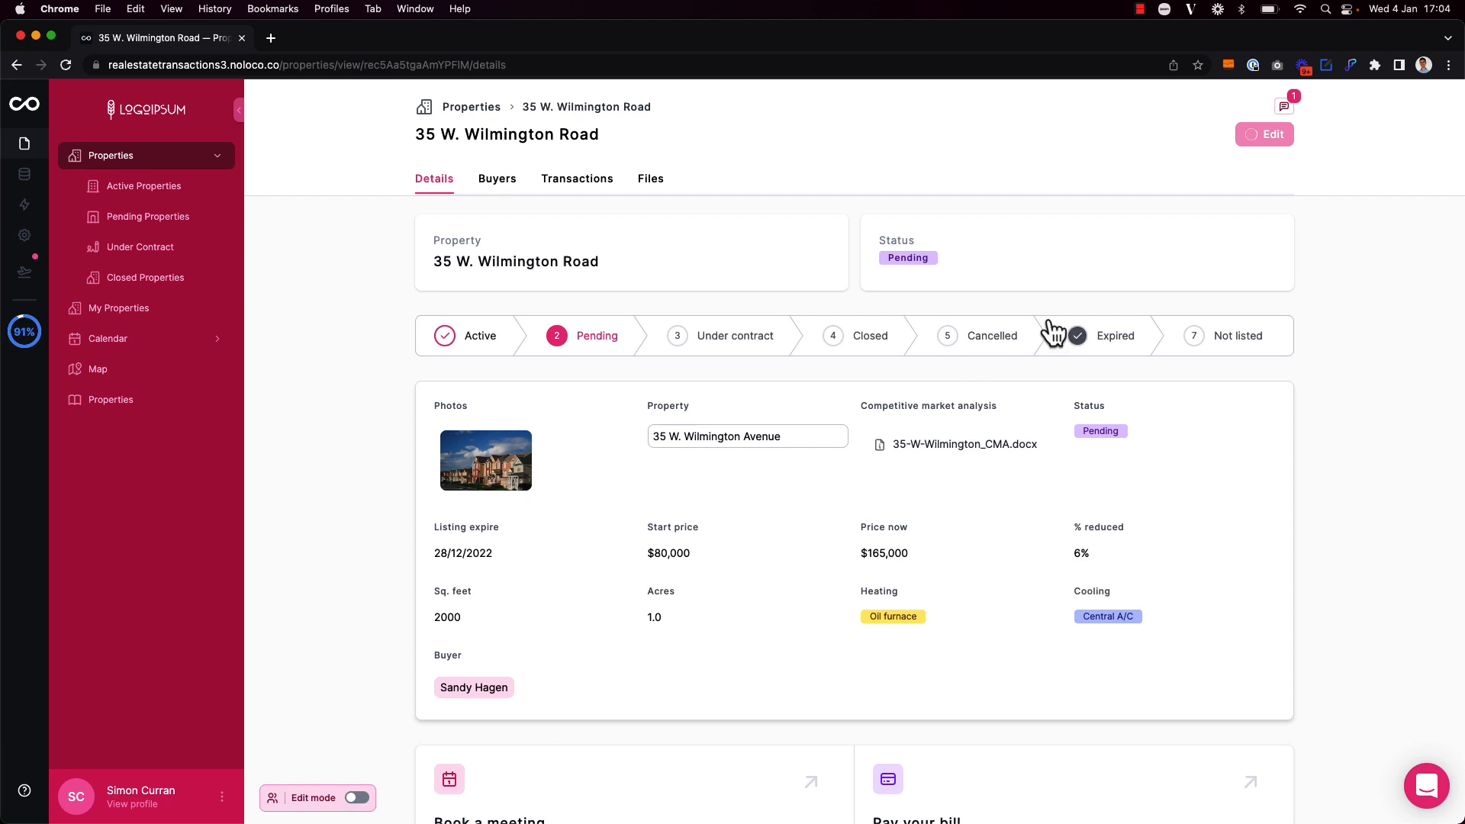
Step: Save the record via Edit and Done, then return to the Properties list
click(1265, 133)
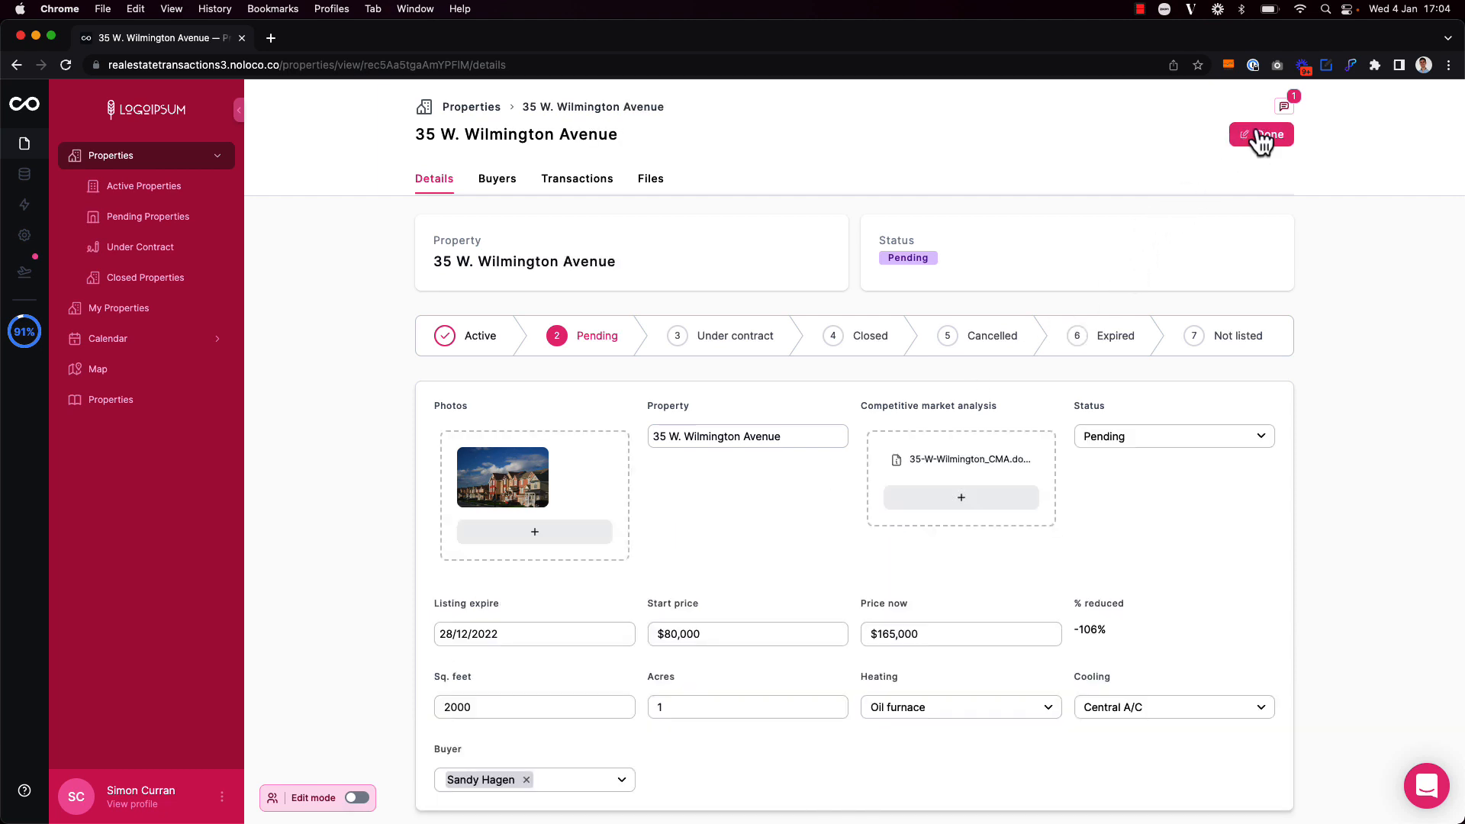
click(1261, 133)
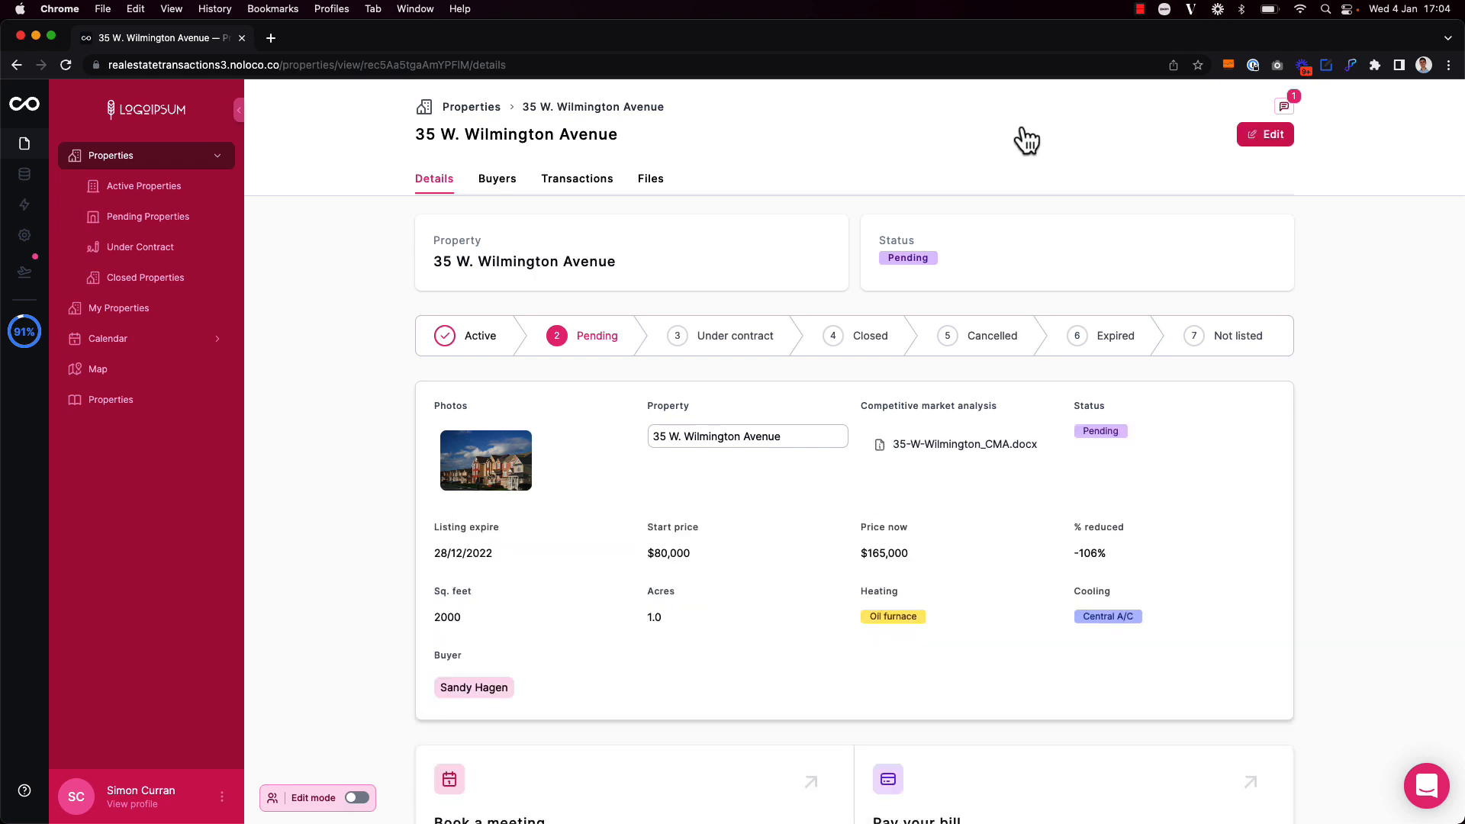
click(471, 107)
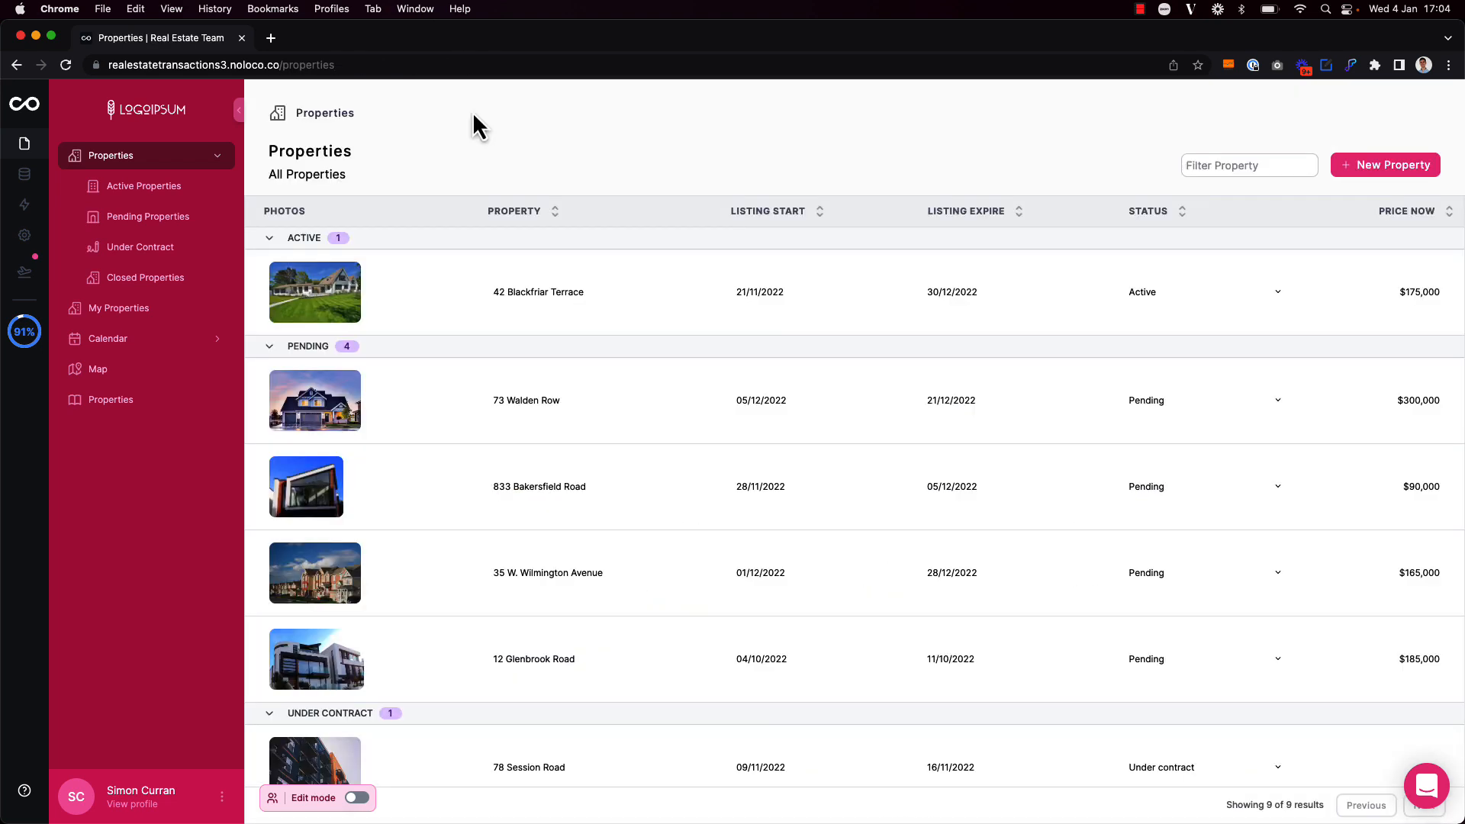